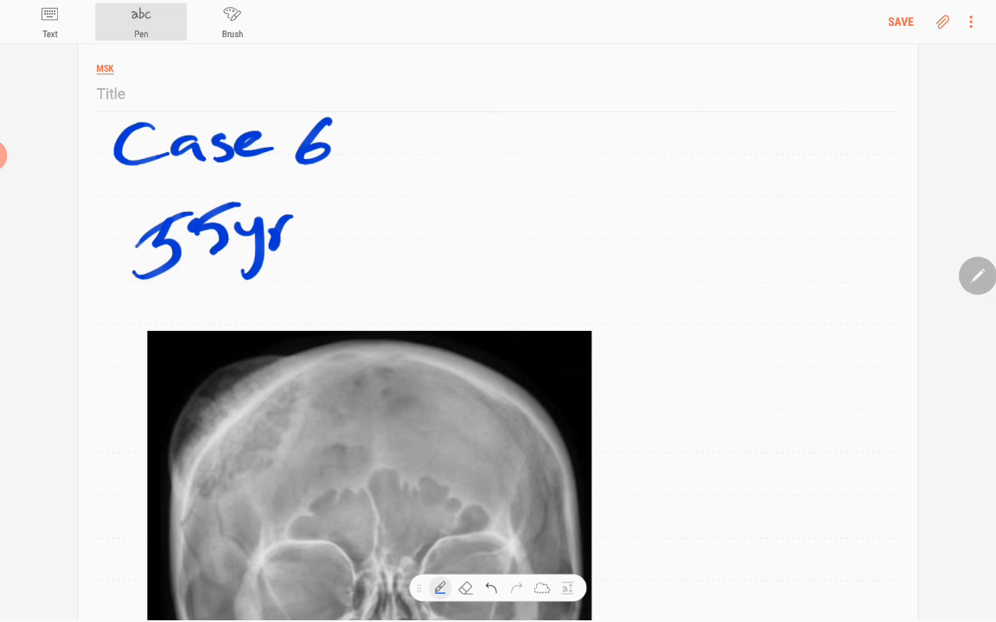
Handwrite 'Scalp x 6/12' beside the age and mark the upper-left skull lesion
{"action": "left_click_drag", "start_coordinate": [372, 224], "coordinate": [484, 225]}
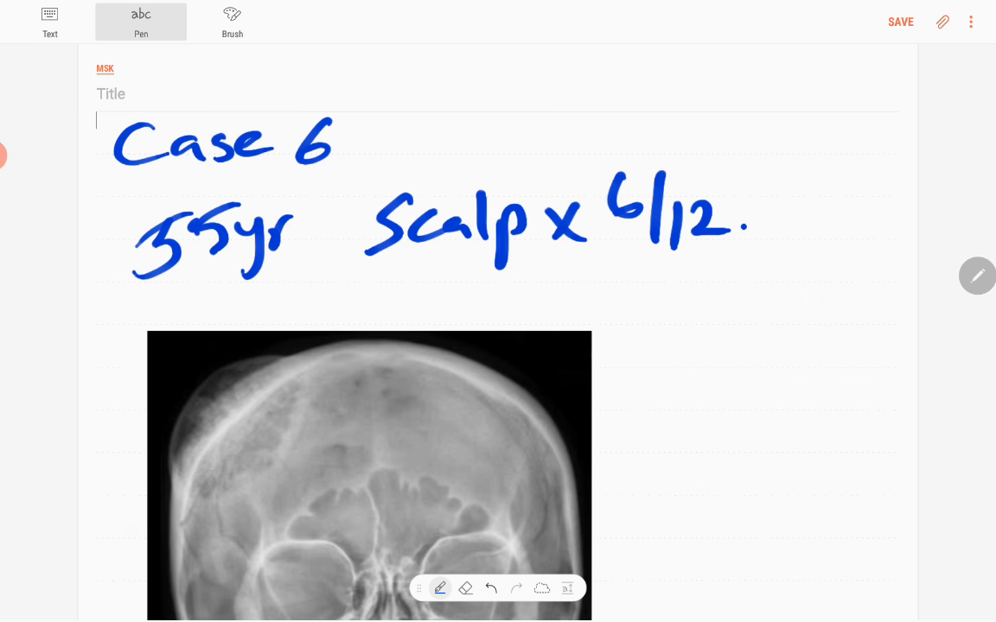
{"action": "scroll", "scroll_direction": "down", "scroll_amount": 3}
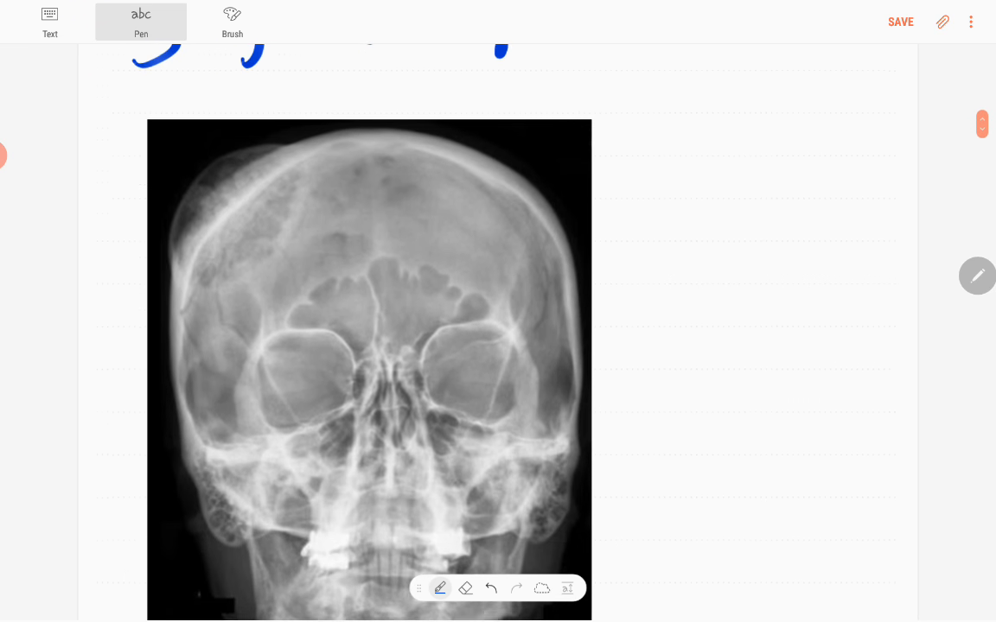
{"action": "scroll", "scroll_direction": "up", "scroll_amount": 3}
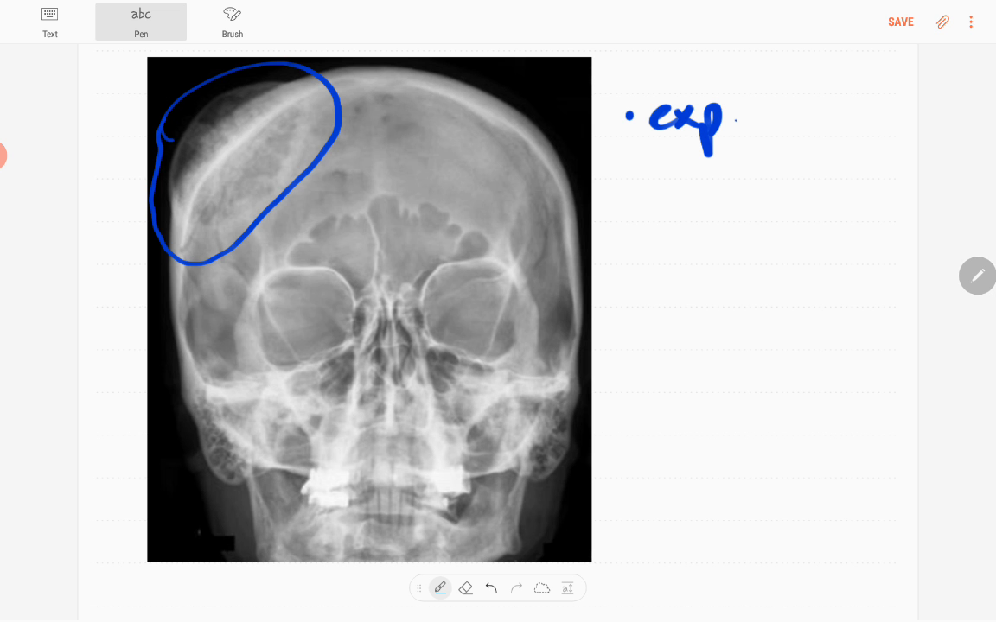
Write 'expansile' and 'lytic' bullets, then sketch a dotted lesion outline inside the circle
{"action": "left_click_drag", "start_coordinate": [726, 121], "coordinate": [847, 130]}
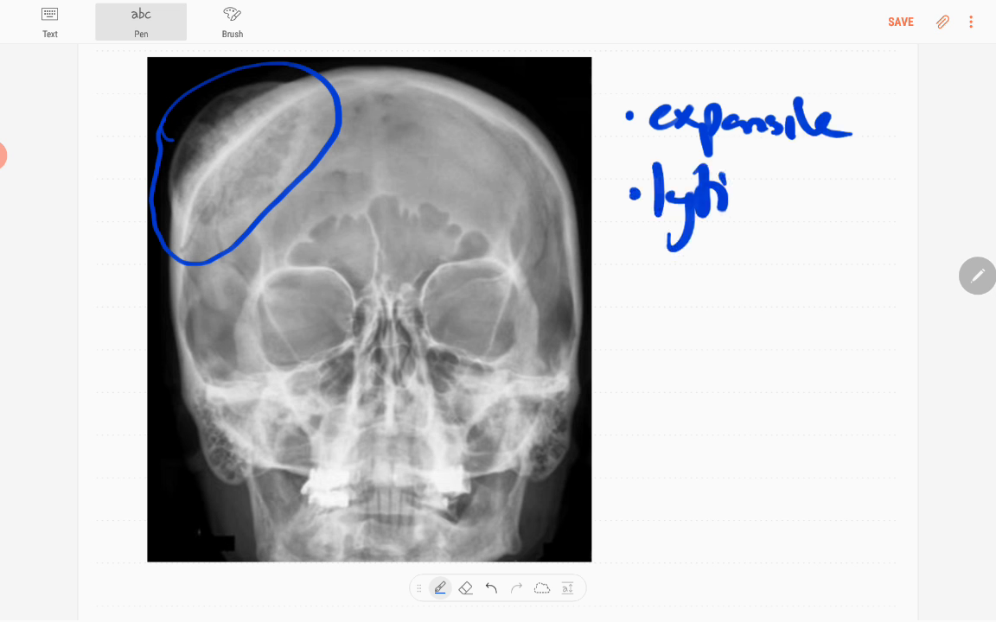
{"action": "left_click_drag", "start_coordinate": [726, 190], "coordinate": [795, 194]}
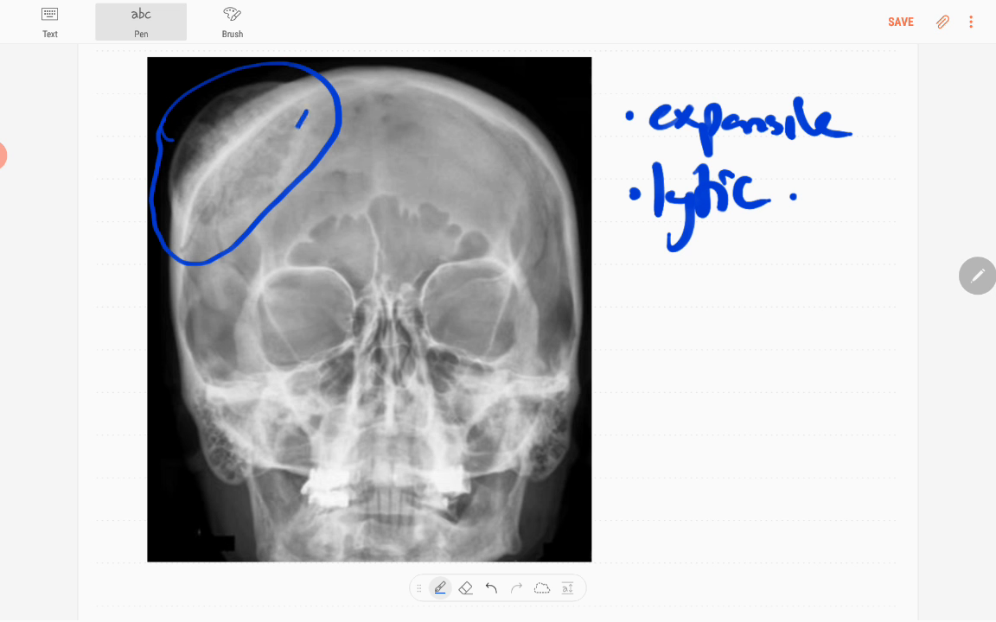
{"action": "left_click_drag", "start_coordinate": [307, 112], "coordinate": [186, 238]}
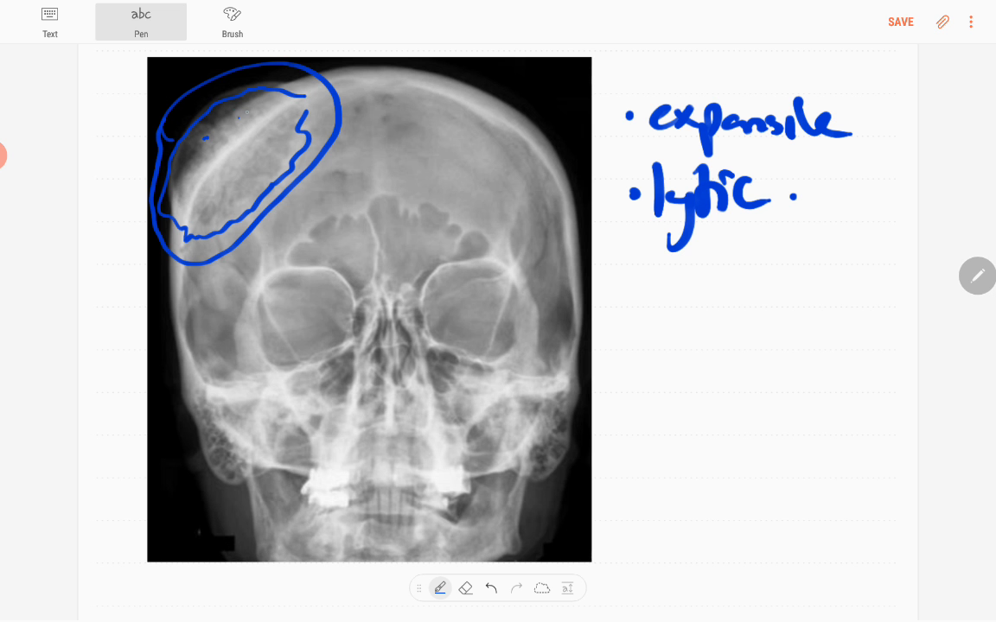
{"action": "left_click_drag", "start_coordinate": [233, 121], "coordinate": [197, 212]}
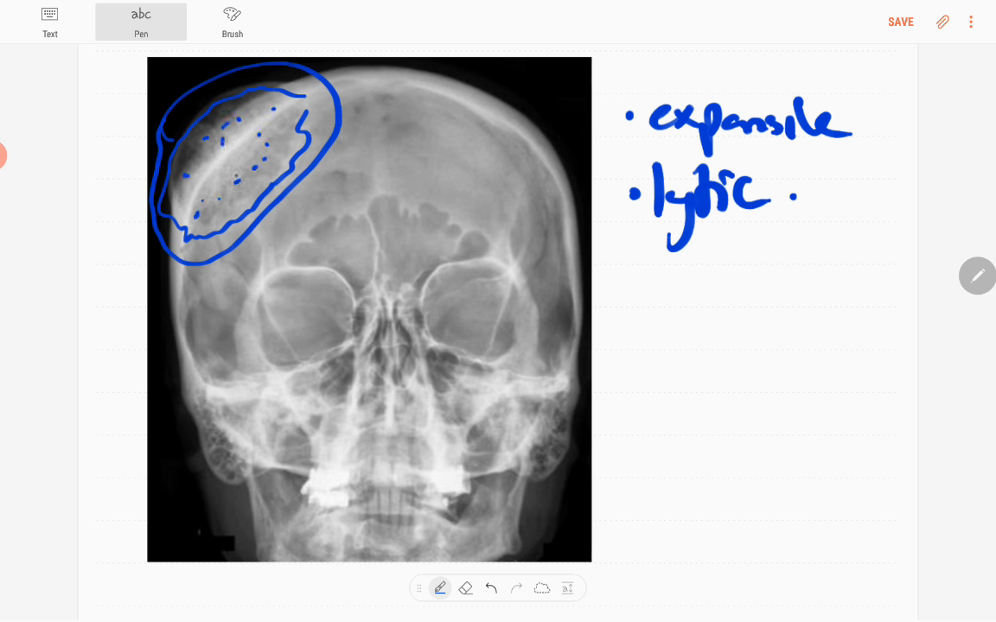
Hatch the lesion edge, write the 'Honeycomb' and fourth bullets, and mark spots on the skull
{"action": "left_click", "coordinate": [622, 283]}
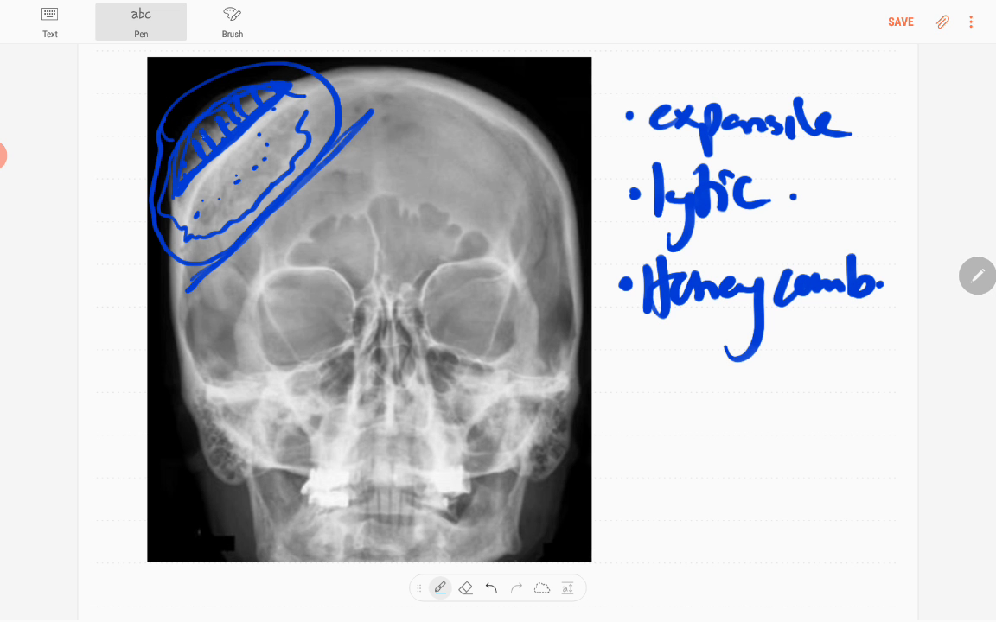
{"action": "left_click_drag", "start_coordinate": [626, 385], "coordinate": [679, 380]}
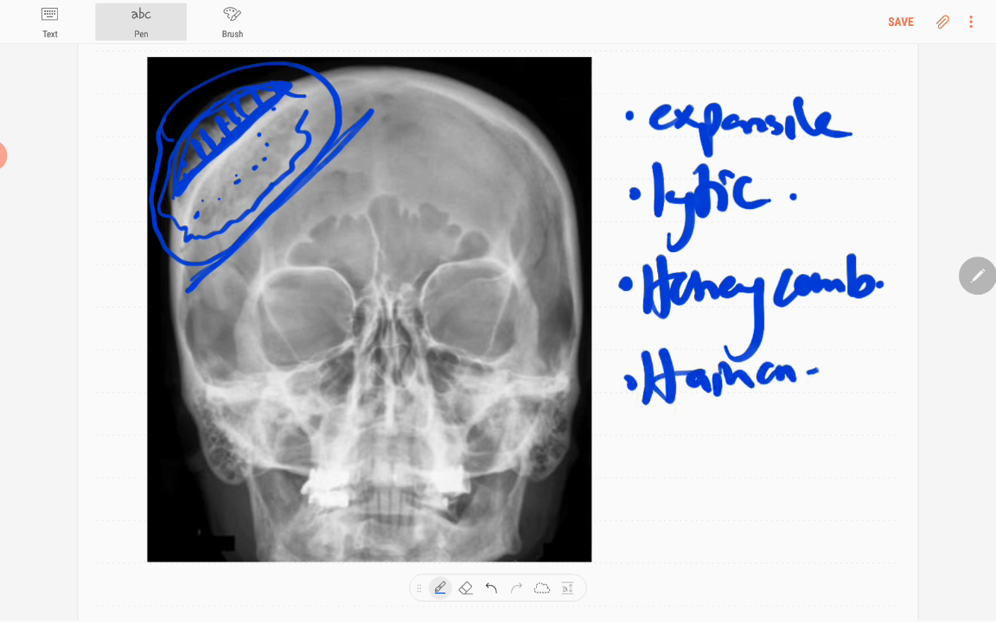
{"action": "left_click_drag", "start_coordinate": [804, 372], "coordinate": [864, 380]}
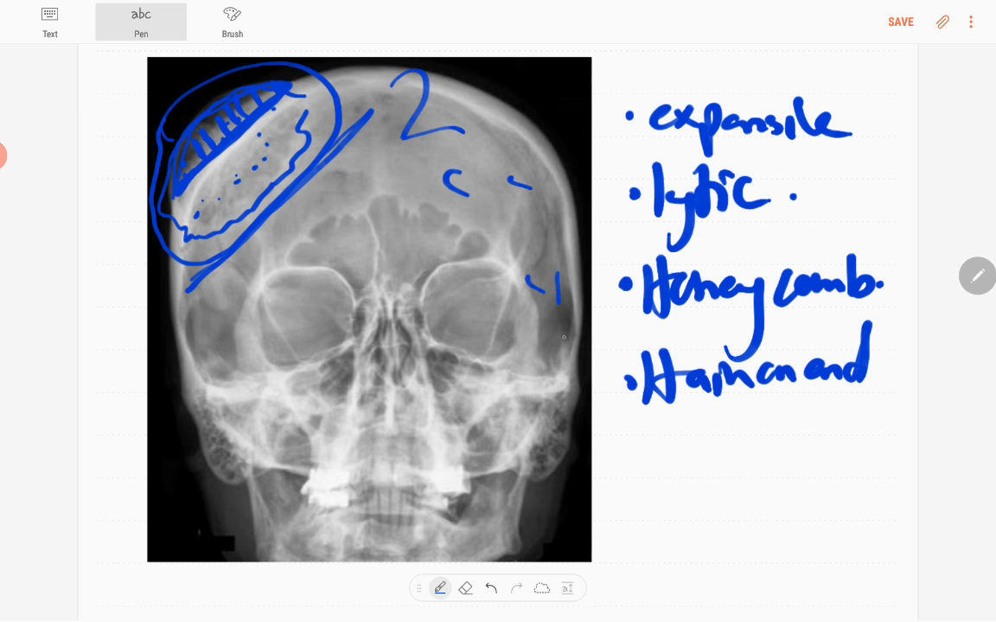
{"action": "left_click_drag", "start_coordinate": [217, 346], "coordinate": [255, 394]}
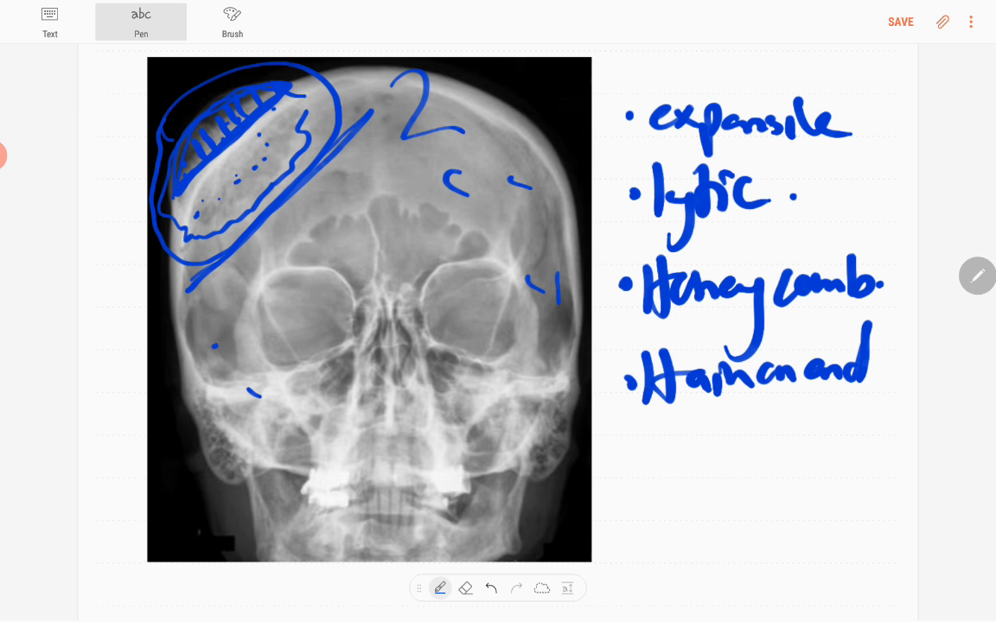
Below the X-ray, handwrite 'Δ – Skull vault haemangioma' and 'D/D – 1) Metastasis'
{"action": "scroll", "scroll_direction": "down", "scroll_amount": 3}
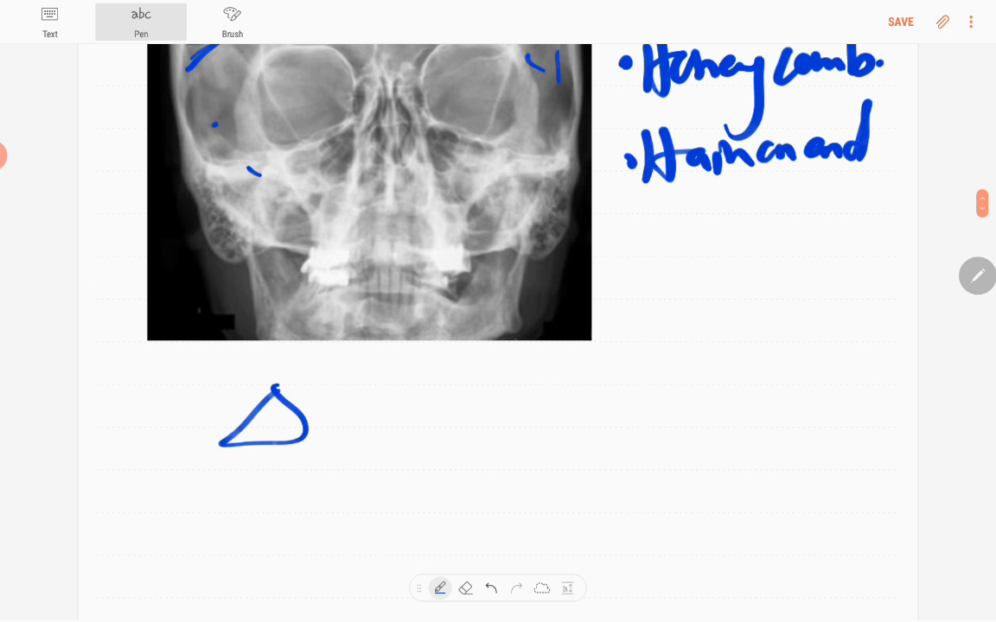
{"action": "left_click_drag", "start_coordinate": [333, 424], "coordinate": [453, 428]}
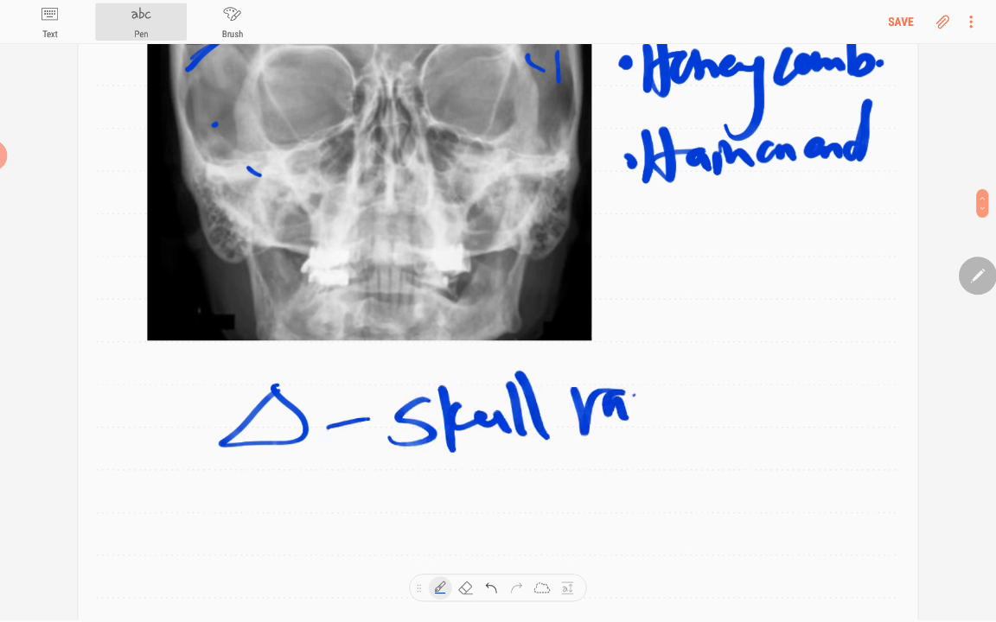
{"action": "left_click_drag", "start_coordinate": [631, 415], "coordinate": [596, 480]}
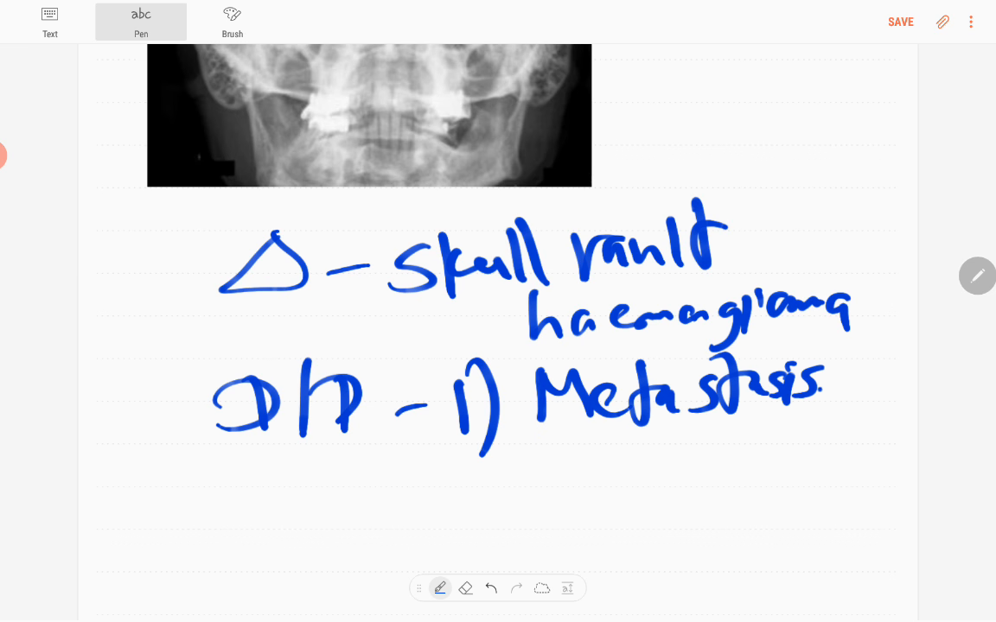
Handwrite '2) Plasmacytoma' and '3) Meningeal Haemangiopericytoma' under Metastasis
{"action": "scroll", "scroll_direction": "up", "scroll_amount": 3}
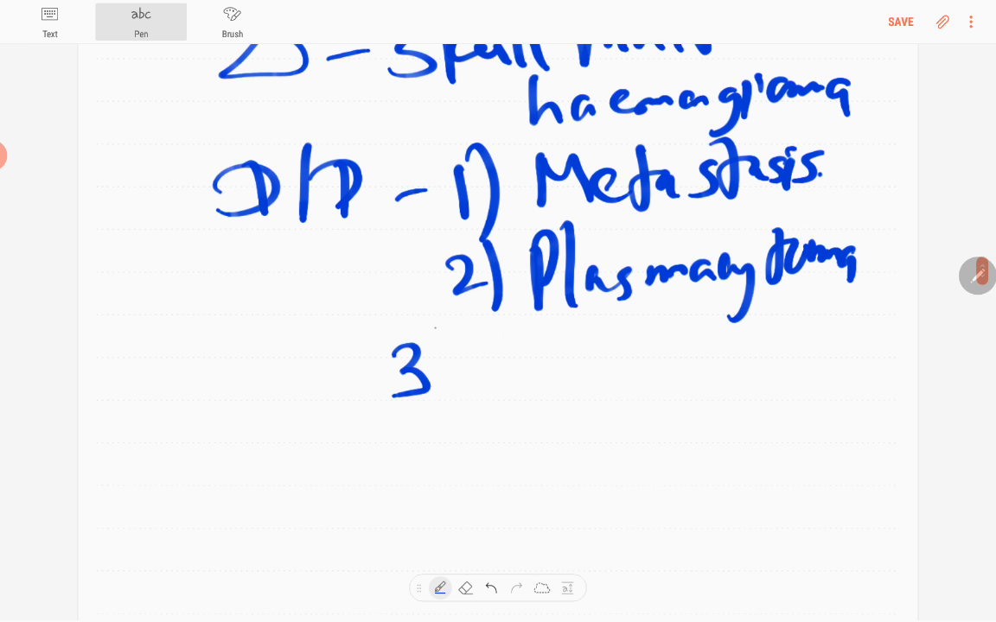
{"action": "left_click_drag", "start_coordinate": [432, 372], "coordinate": [640, 389]}
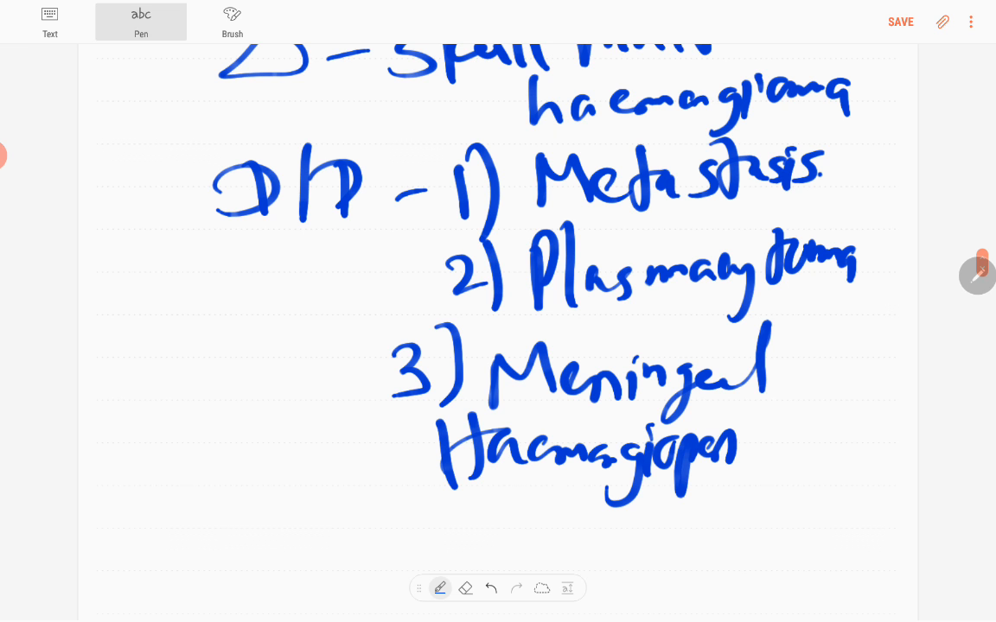
{"action": "left_click_drag", "start_coordinate": [734, 449], "coordinate": [843, 449]}
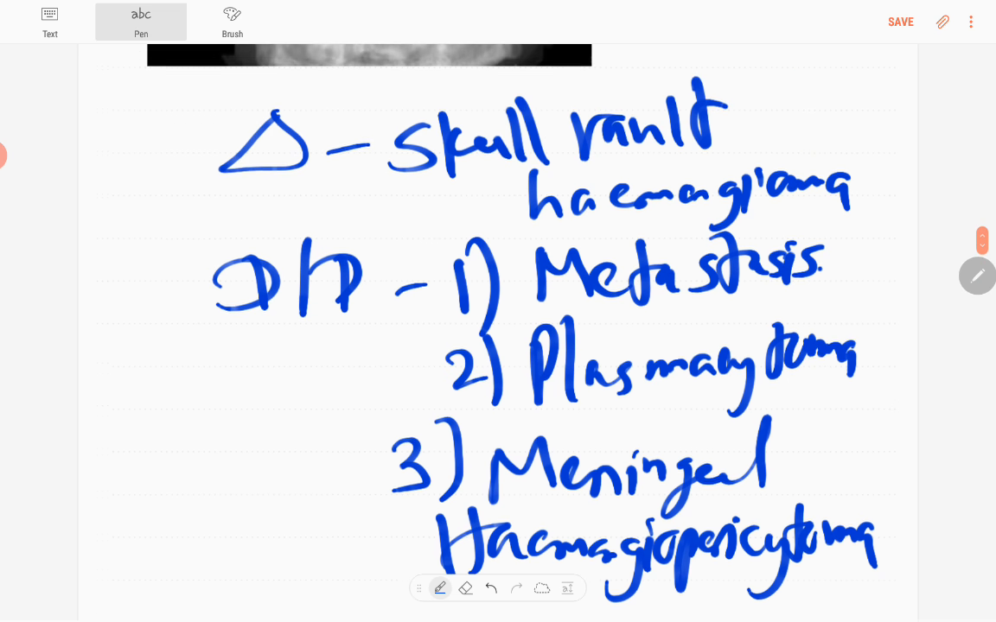
{"action": "scroll", "scroll_direction": "up", "scroll_amount": 3}
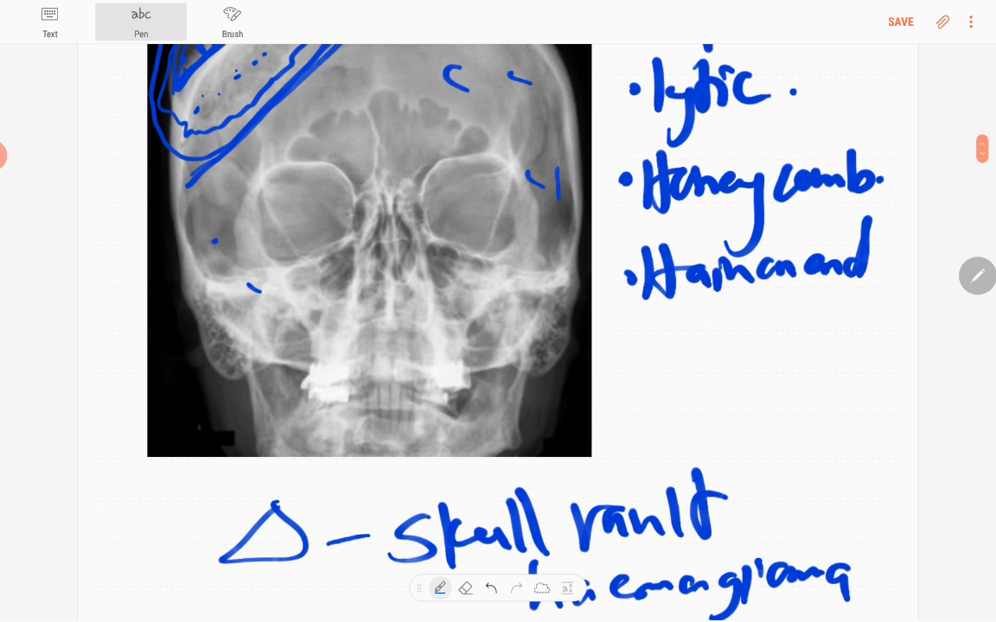
Handwrite key-fact bullets 'Benign', 'Calvarium', 'Spine' and '40yrs and 50yrs' below the differentials
{"action": "scroll", "scroll_direction": "down", "scroll_amount": 3}
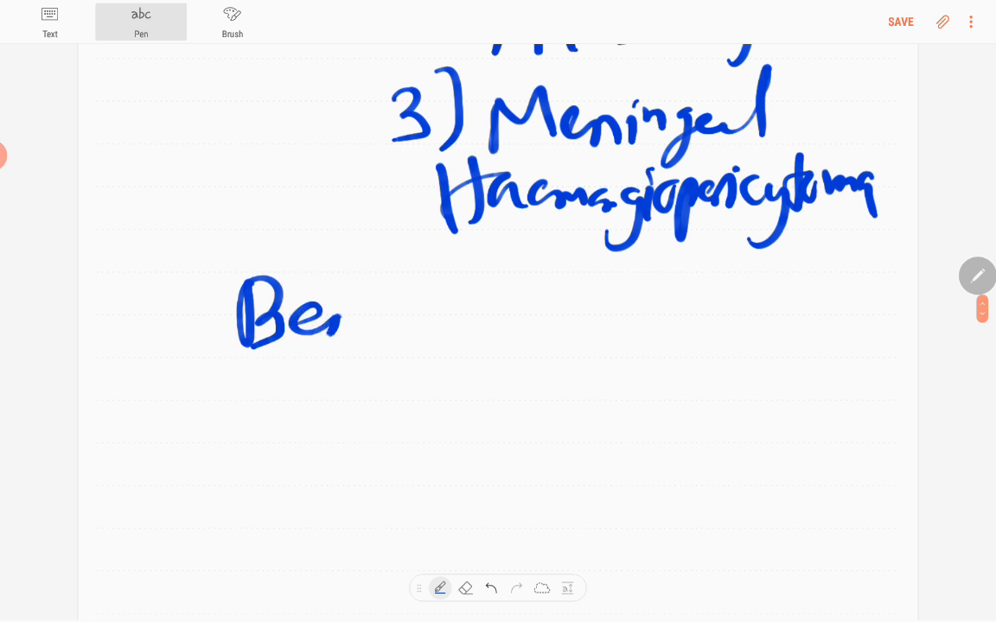
{"action": "left_click_drag", "start_coordinate": [311, 320], "coordinate": [450, 329]}
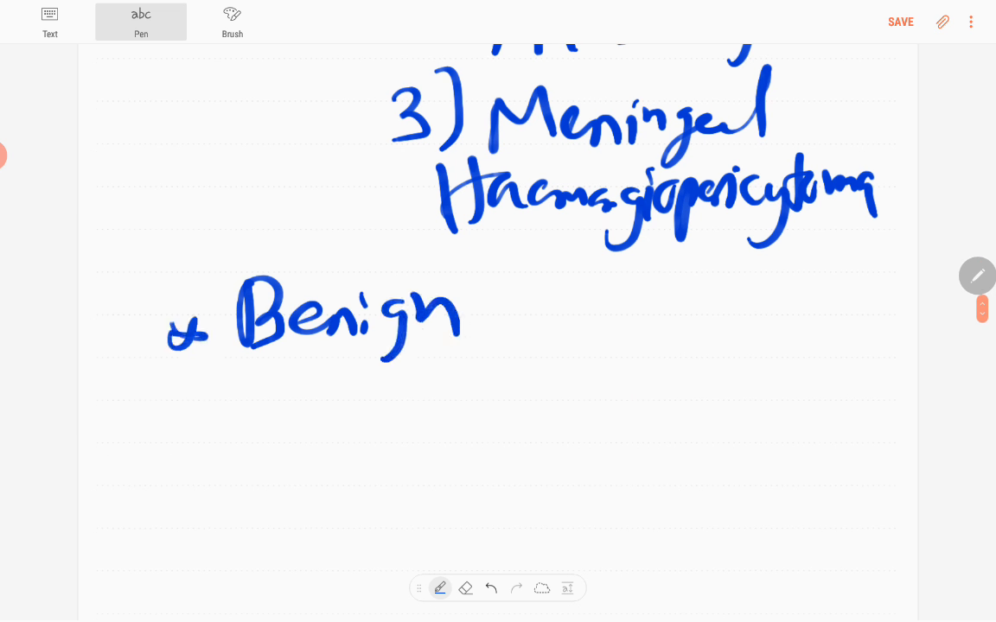
{"action": "left_click_drag", "start_coordinate": [190, 402], "coordinate": [225, 393]}
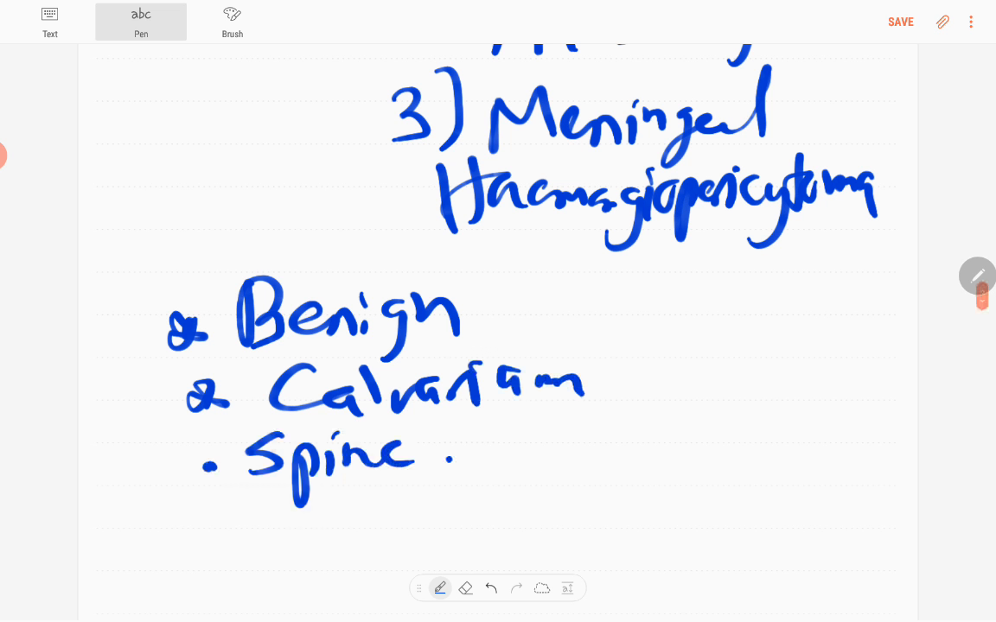
{"action": "scroll", "scroll_direction": "down", "scroll_amount": 3}
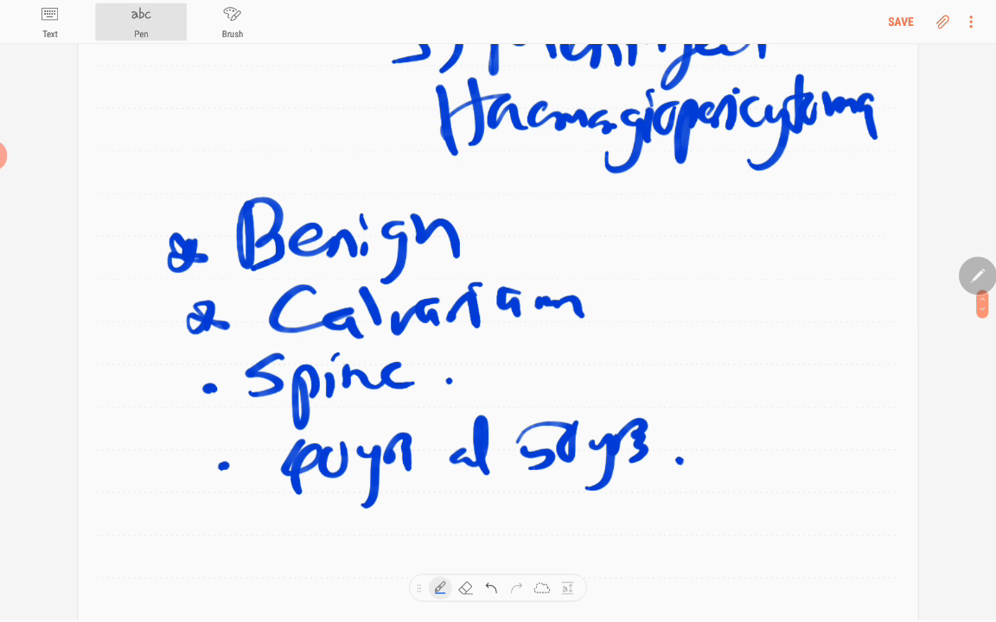
{"action": "scroll", "scroll_direction": "down", "scroll_amount": 3}
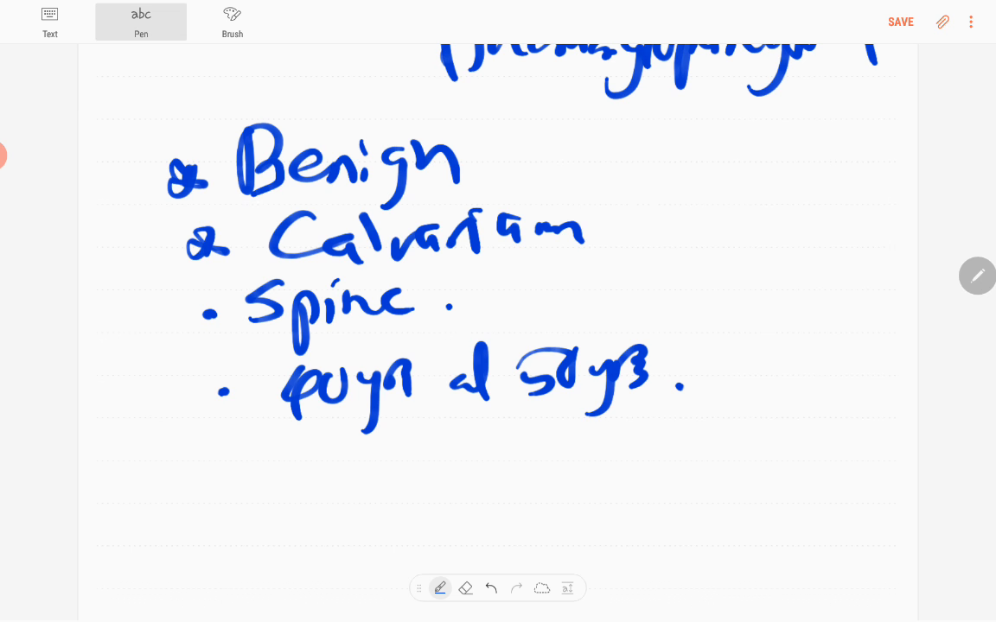
{"action": "scroll", "scroll_direction": "up", "scroll_amount": 3}
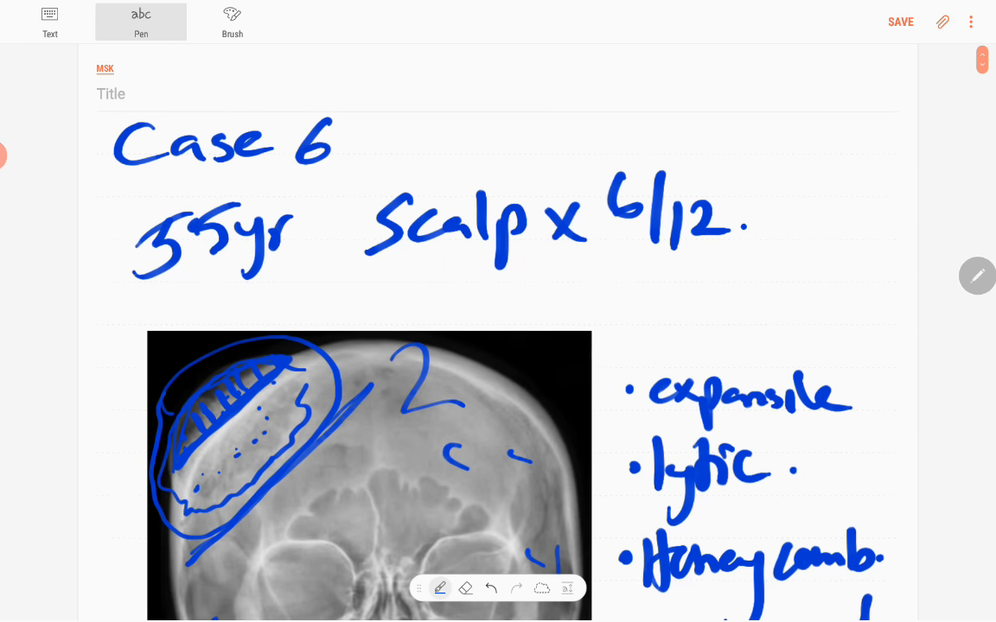
{"action": "scroll", "scroll_direction": "down", "scroll_amount": 3}
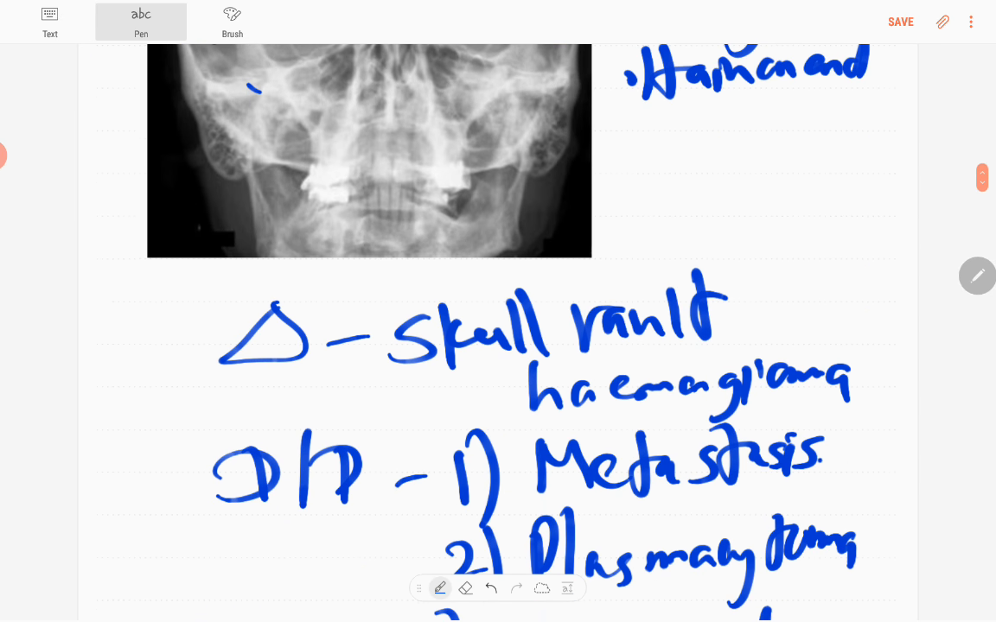